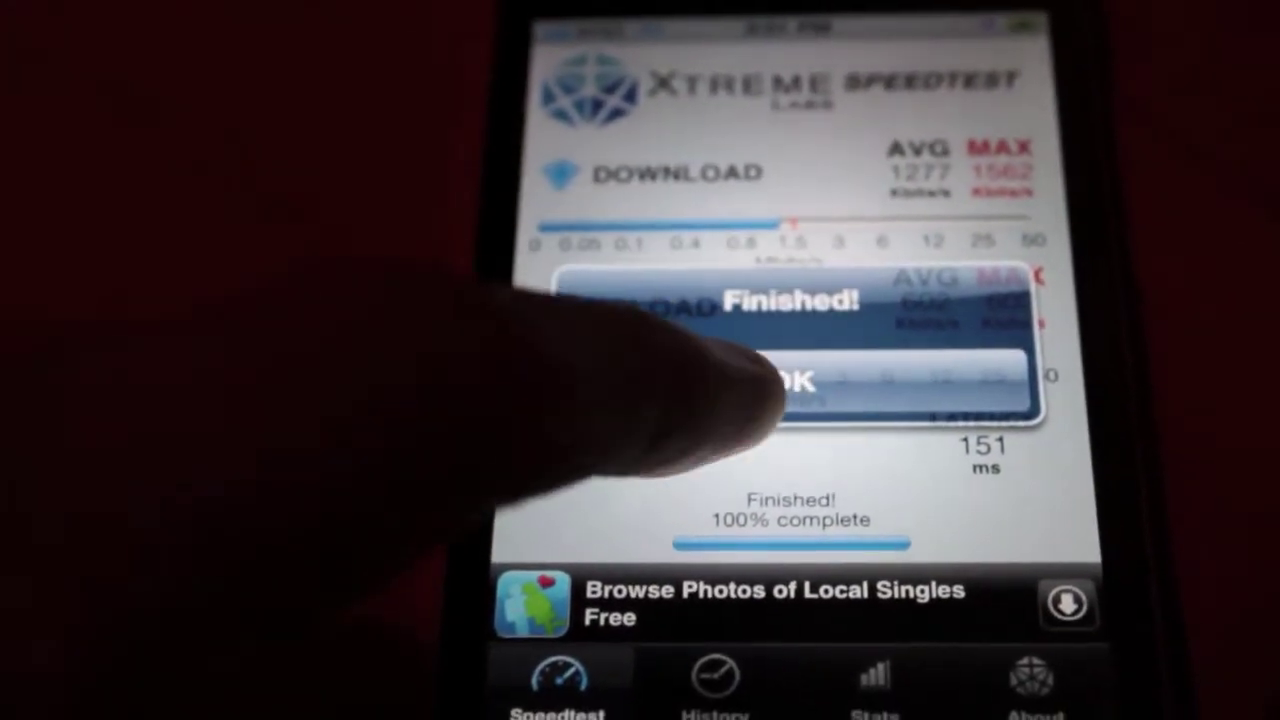
# Step: Dismiss the 'Finished!' alert to reveal the 681 Kbit/s download and 120 ms latency results
pyautogui.click(808, 378)
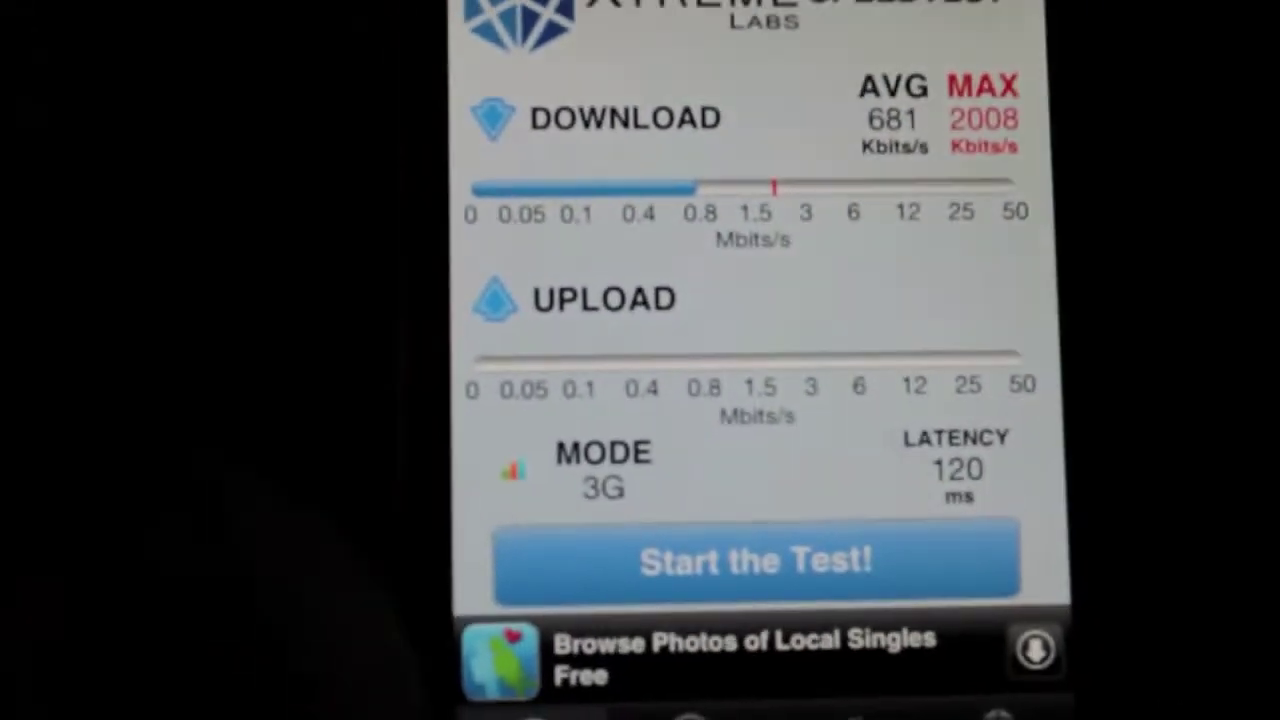